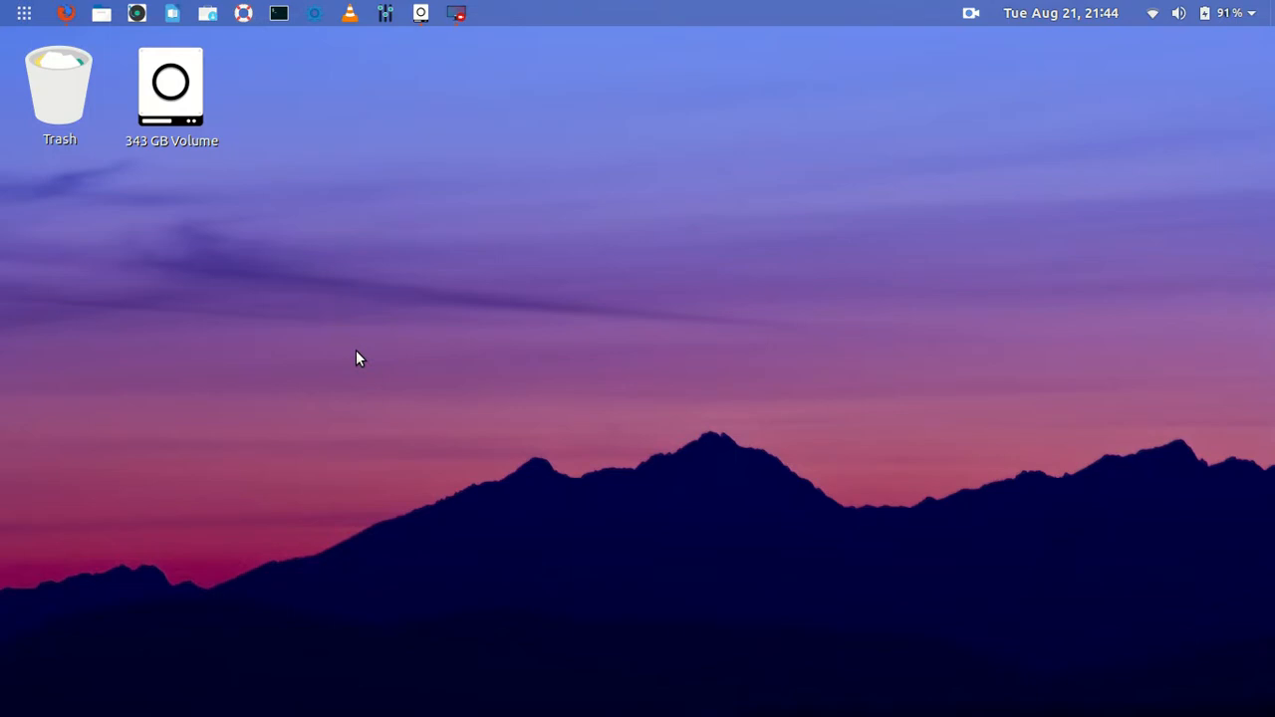
pyautogui.moveTo(279, 12)
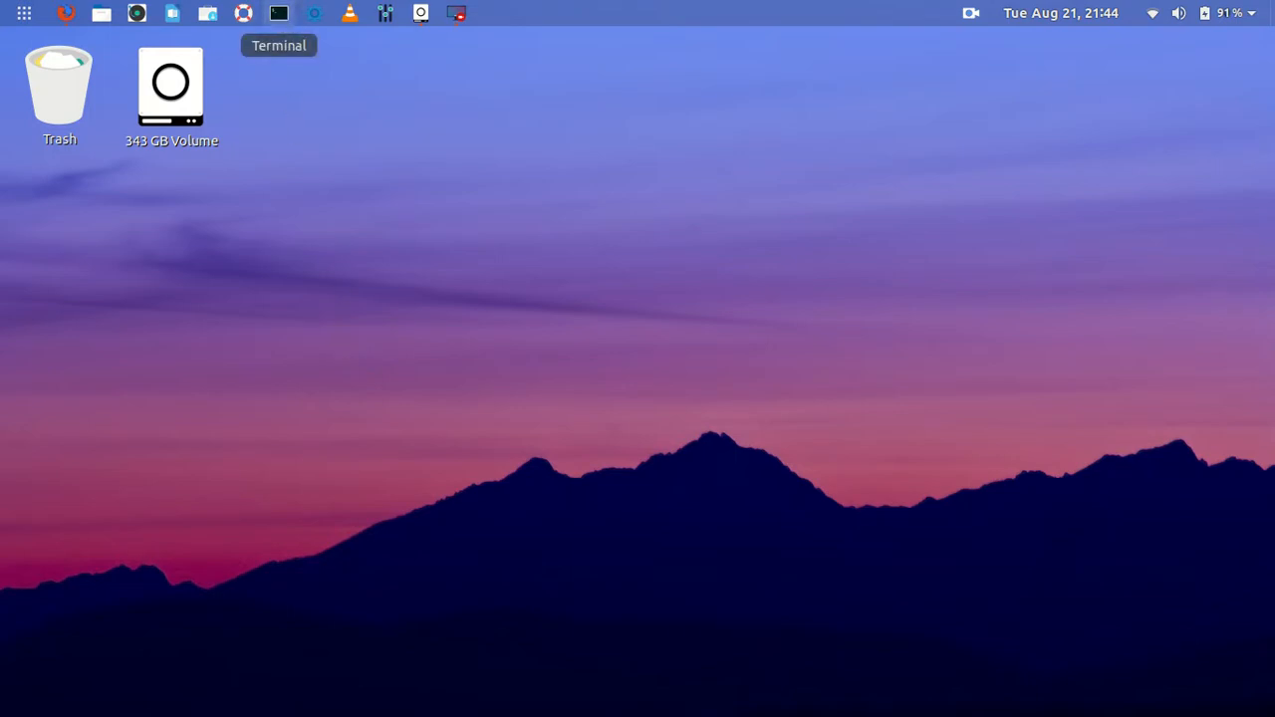
# Run sudo fdisk -l in a new Terminal to print the partition table including /dev/sda4.
pyautogui.click(279, 12)
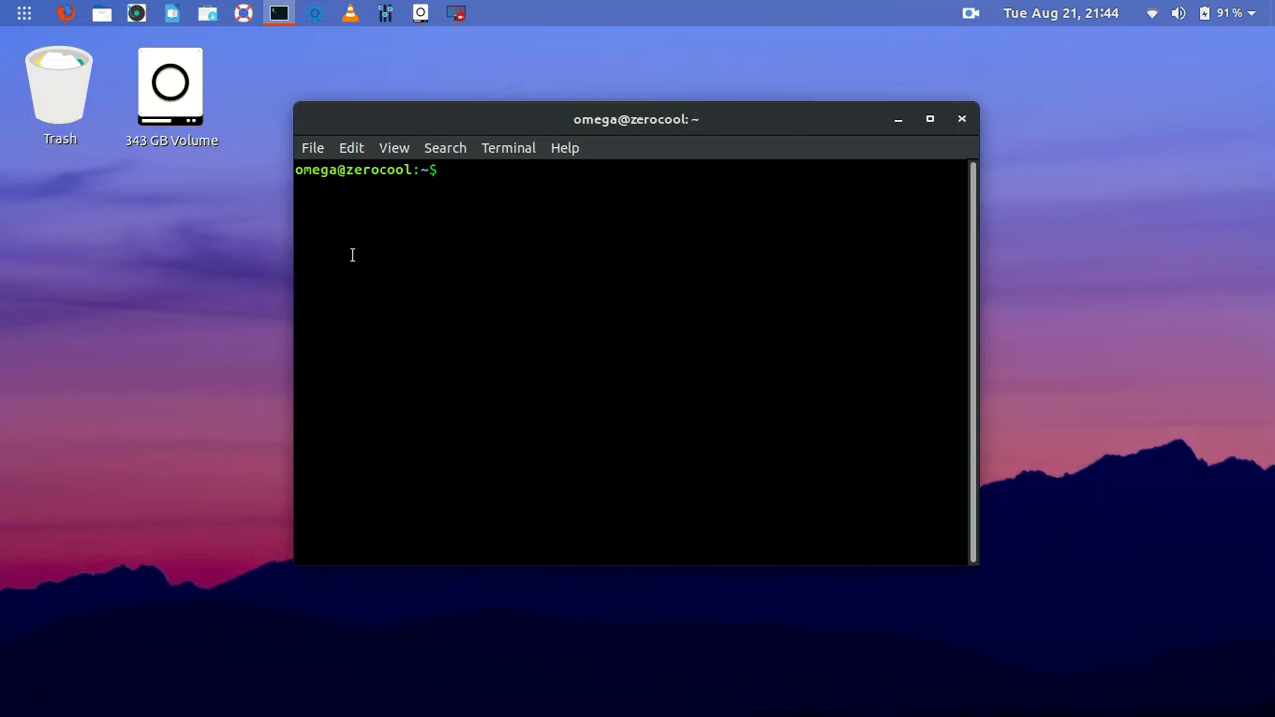
pyautogui.write('f')
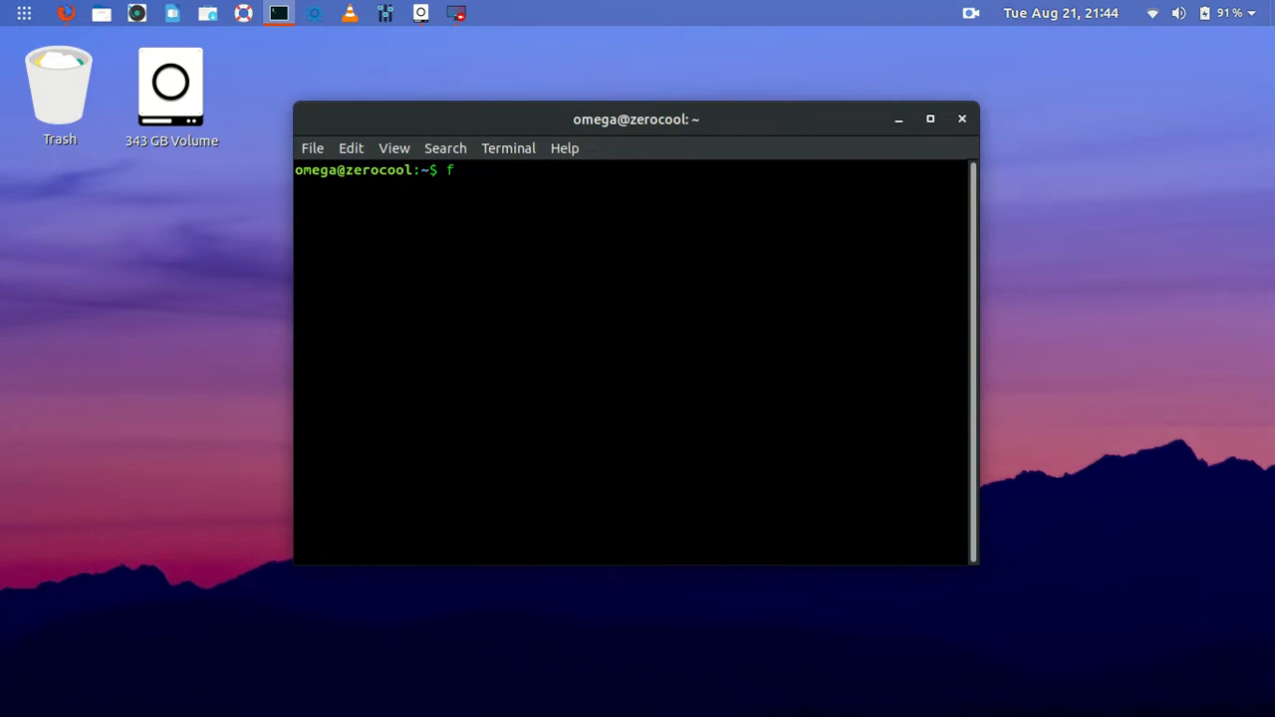
pyautogui.write('sudo')
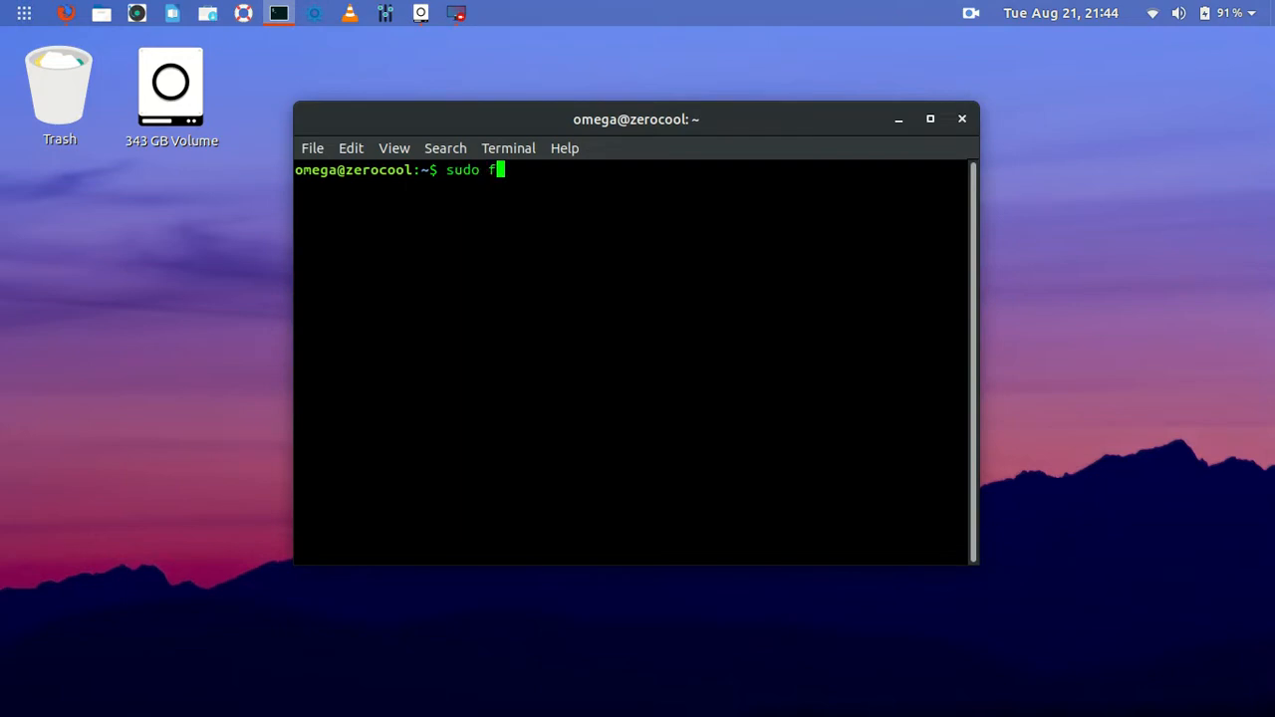
pyautogui.write('disk')
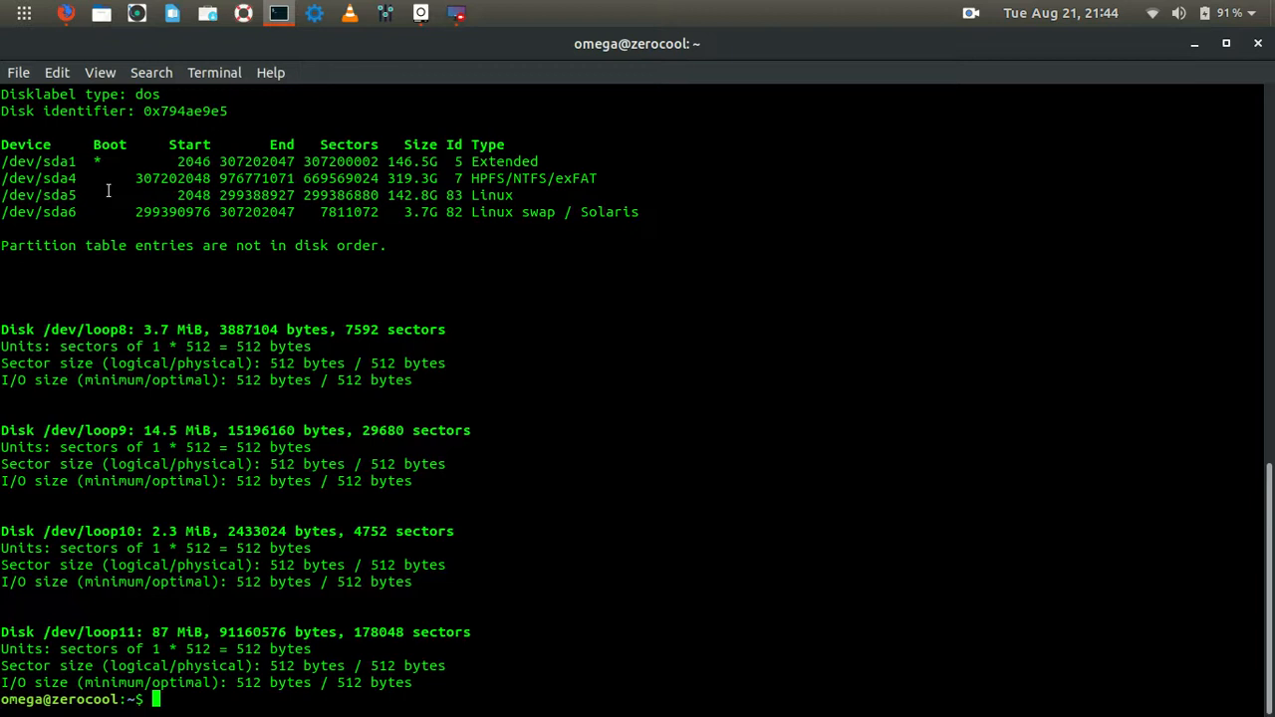
# Enter the command sudo ntfsfix /dev/sda4 at the prompt without running it yet.
pyautogui.write('s')
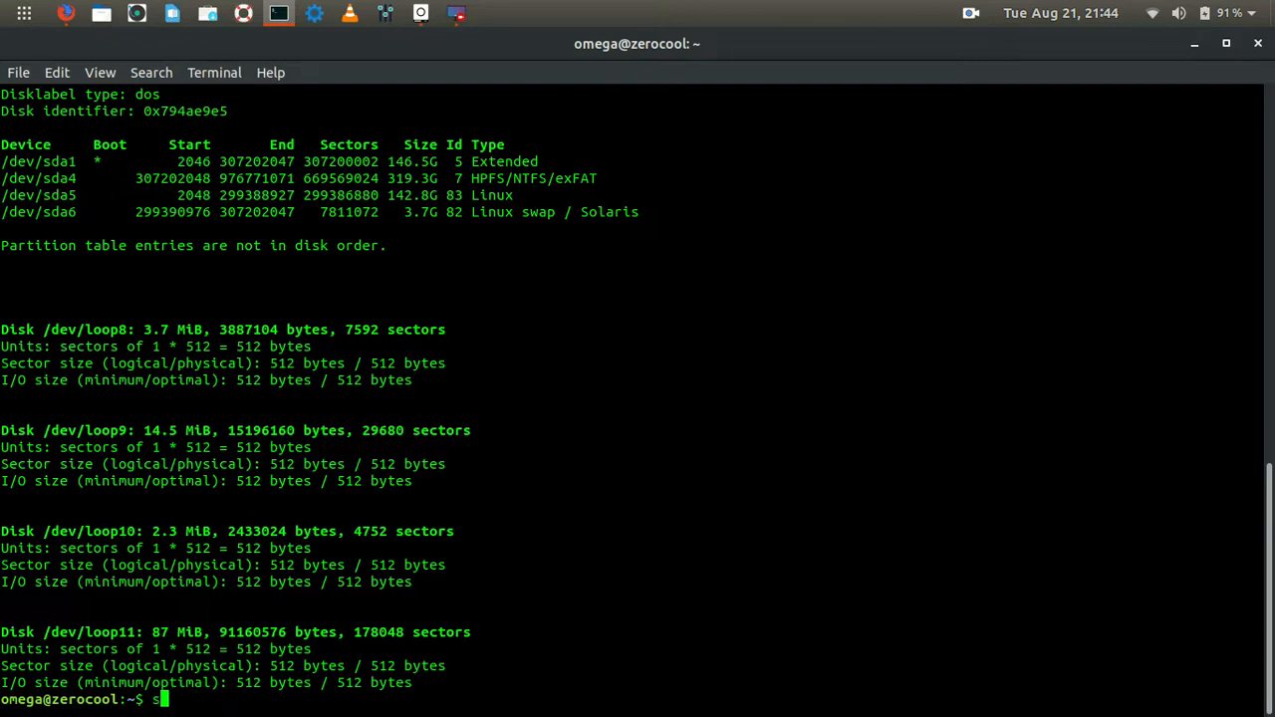
pyautogui.write('udo')
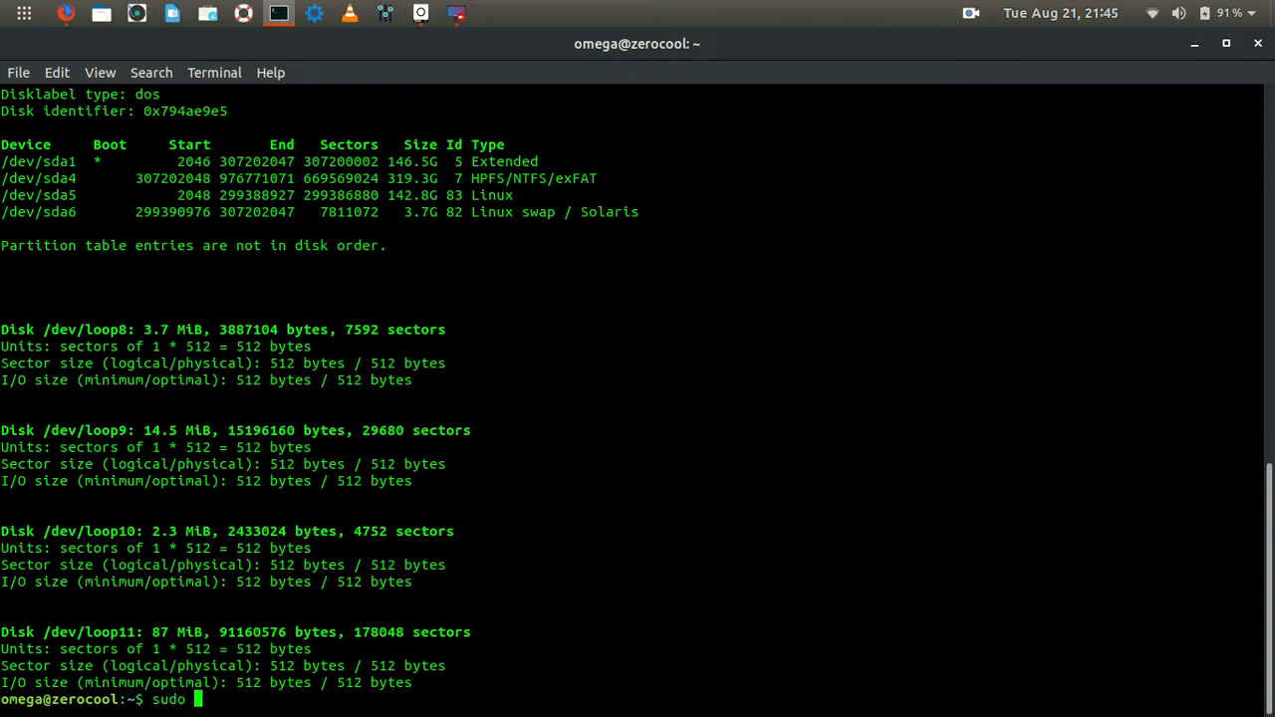
pyautogui.write('ntfsfix')
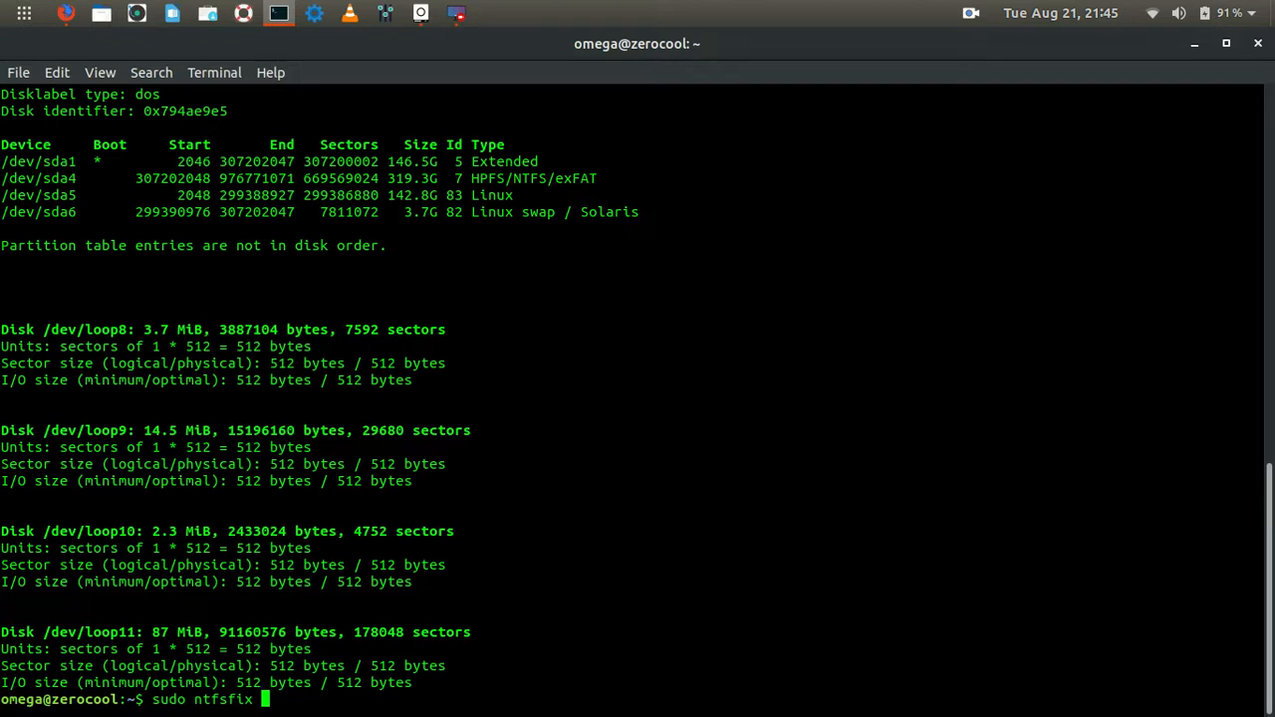
pyautogui.write('/de')
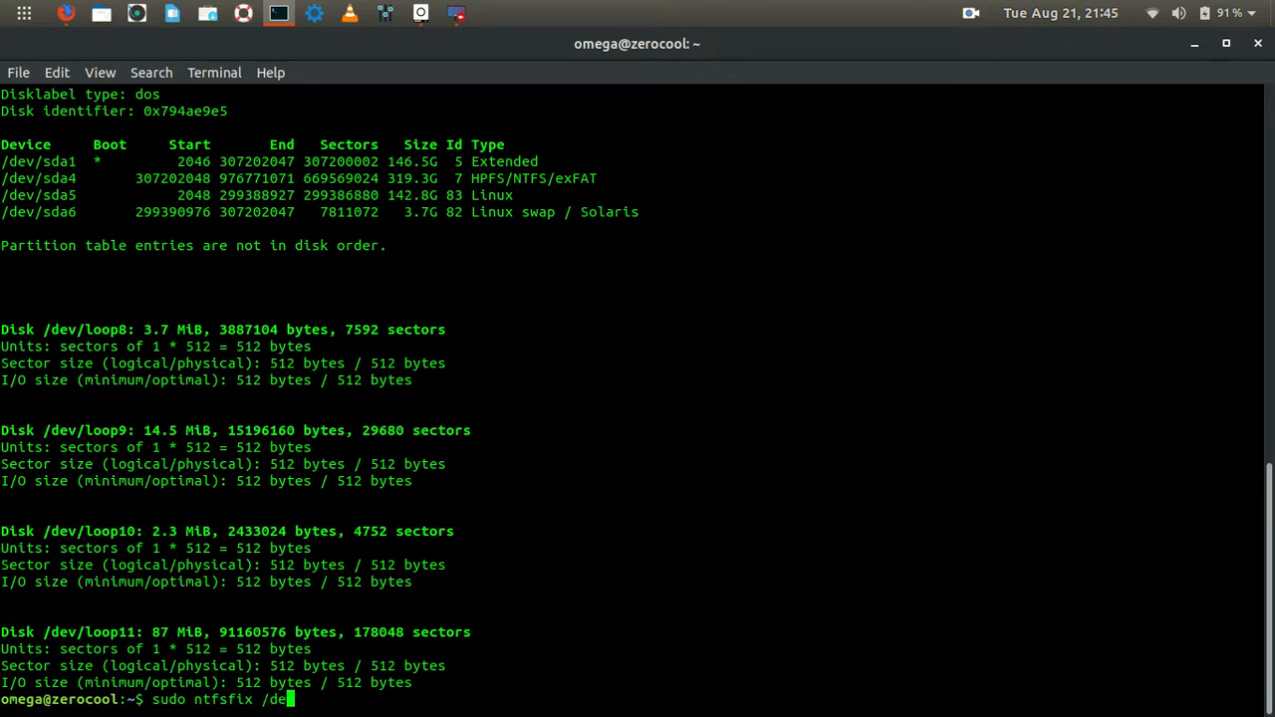
pyautogui.write('s')
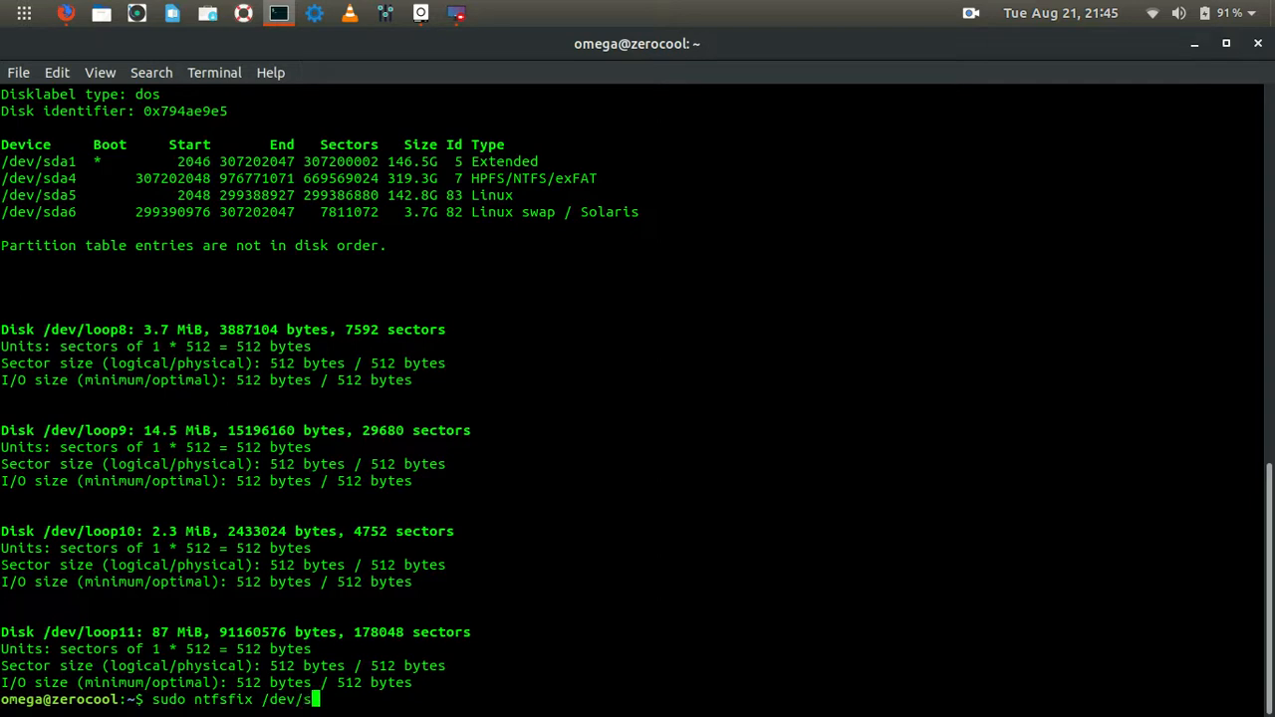
pyautogui.write('da4')
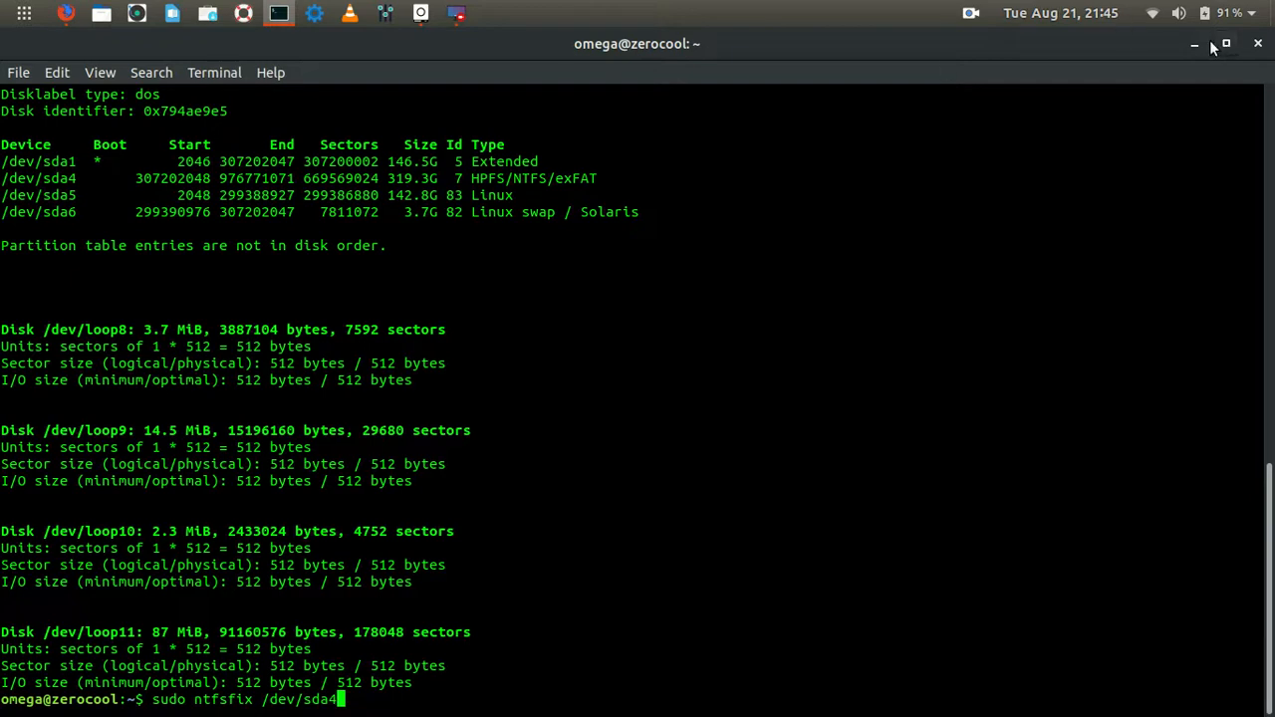
# Switch from Terminal to Files and show Other Locations listing the 343 GB Volume.
pyautogui.click(1195, 44)
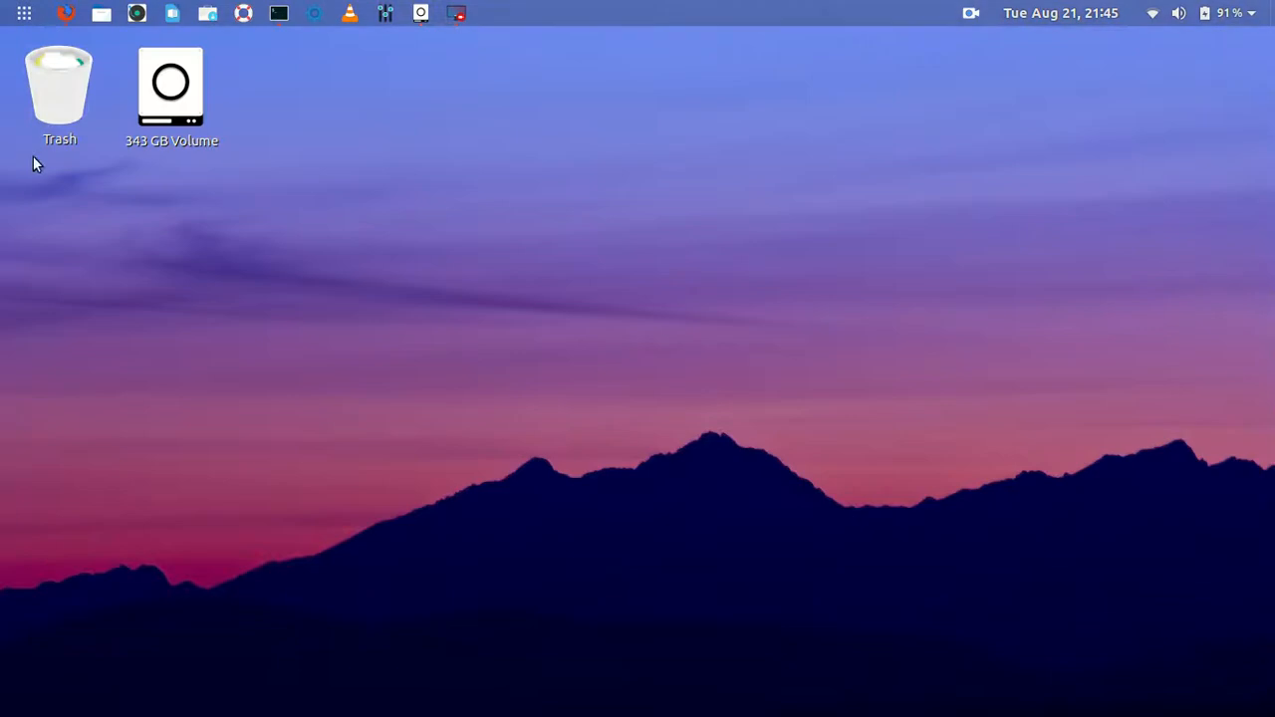
pyautogui.click(99, 12)
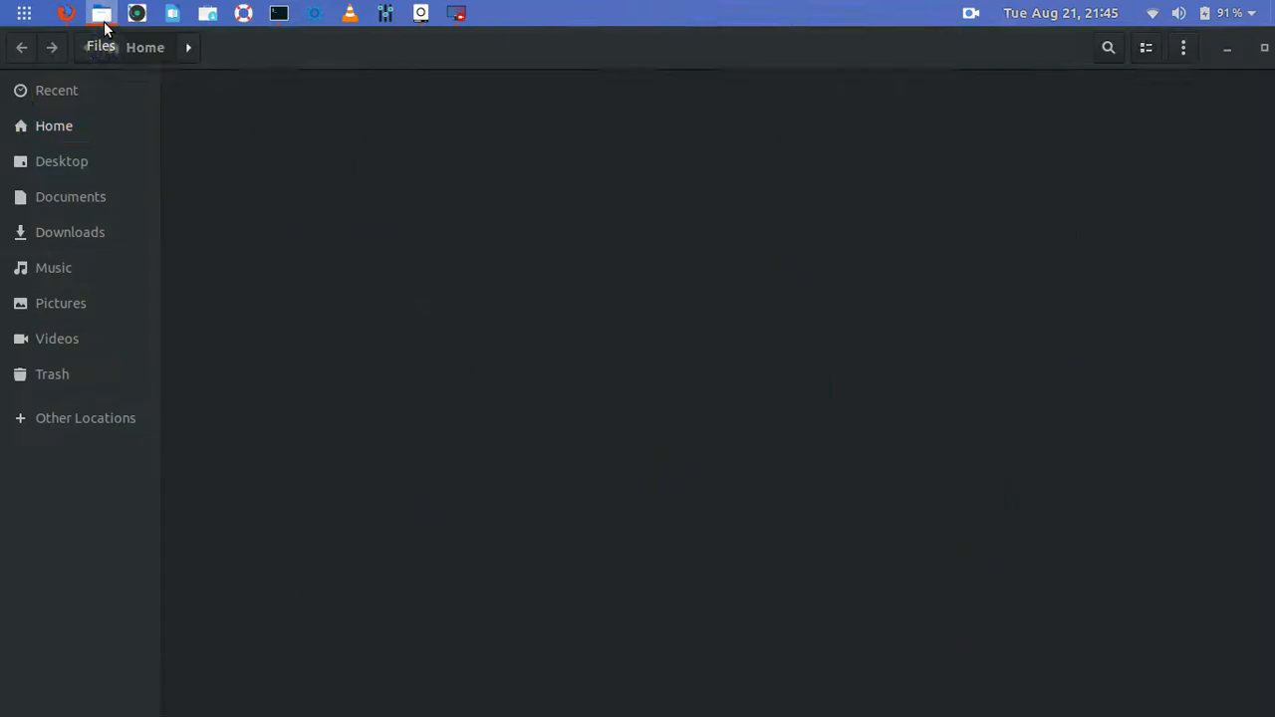
pyautogui.click(84, 418)
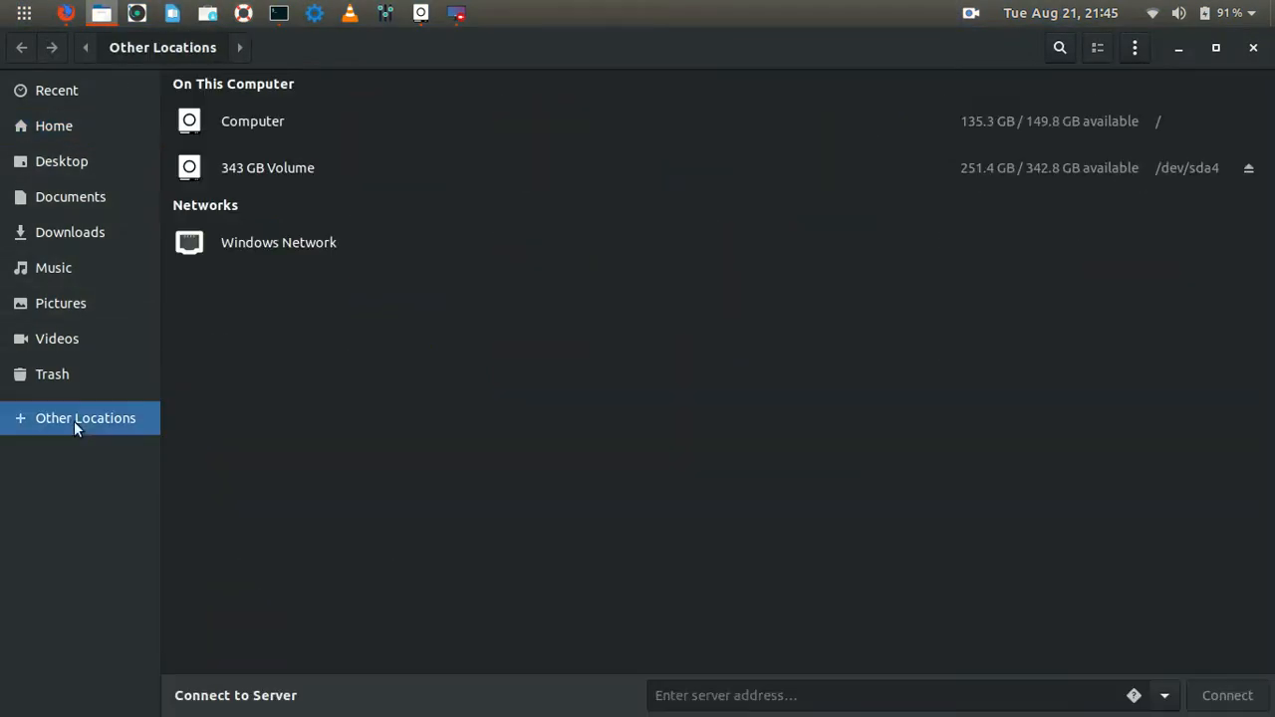
pyautogui.moveTo(518, 176)
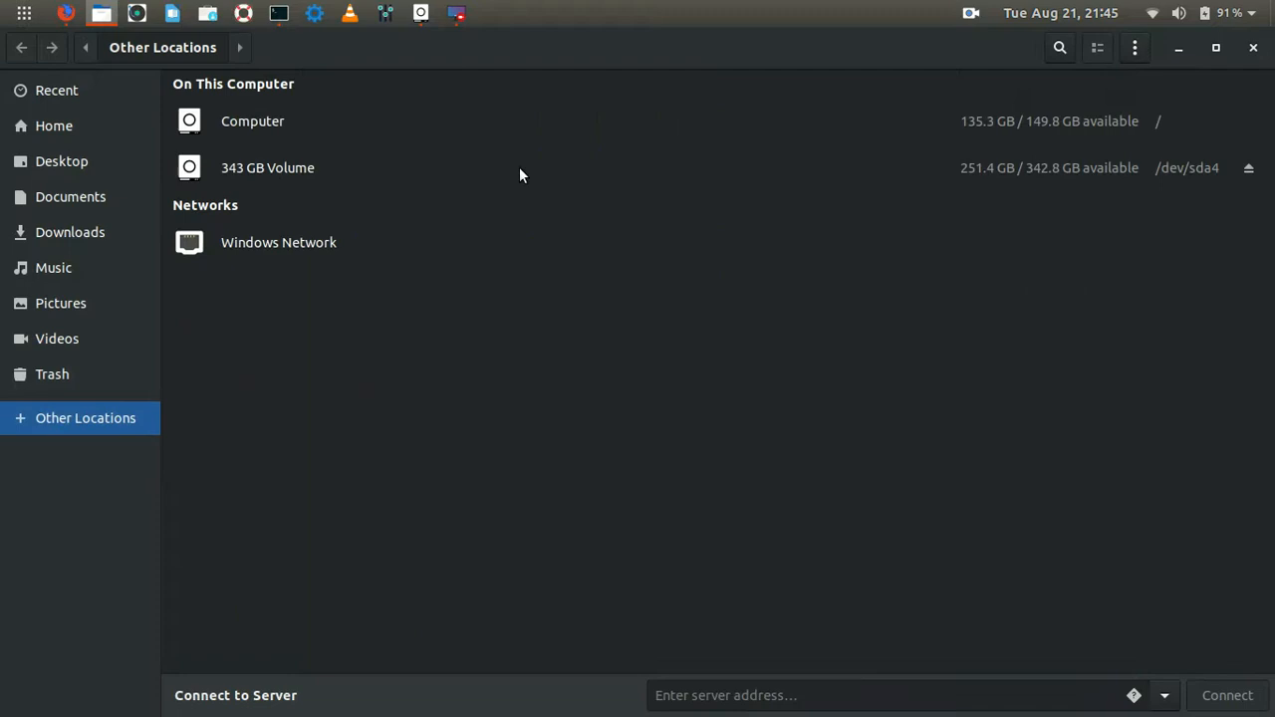
# Inside the 343 GB Volume, create a test folder k and delete it to confirm write access.
pyautogui.doubleClick(266, 167)
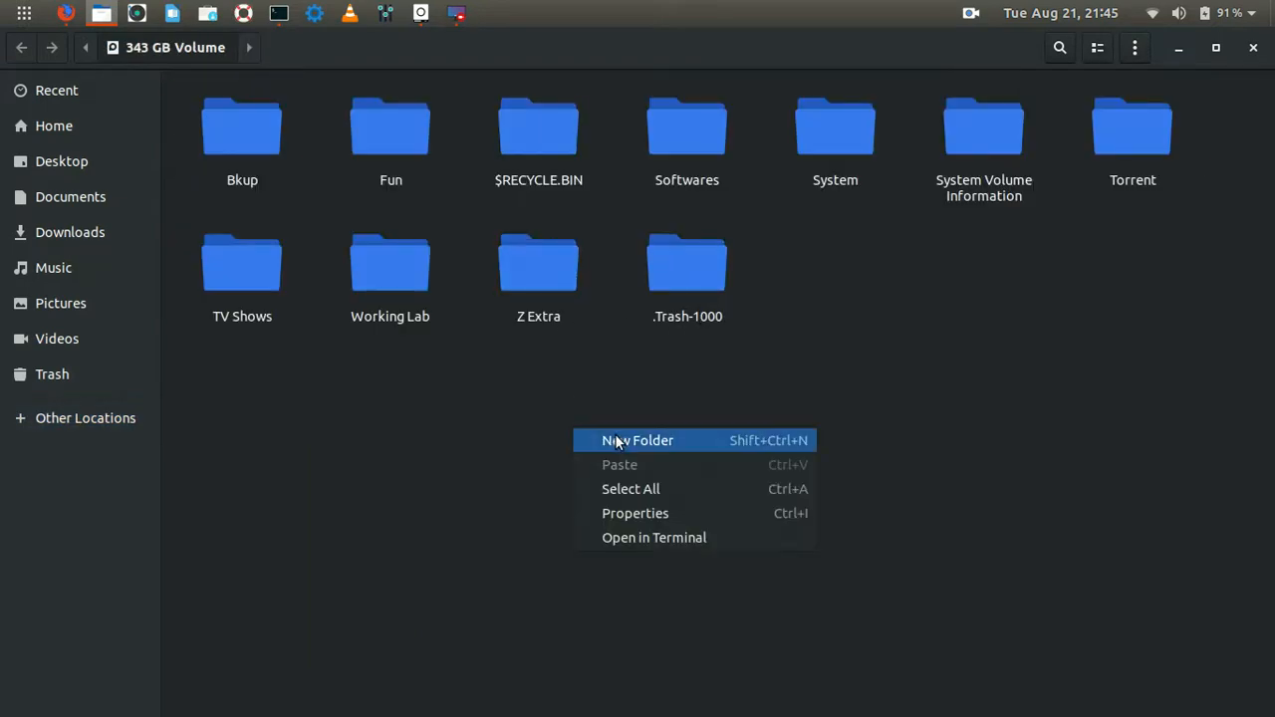
pyautogui.click(637, 440)
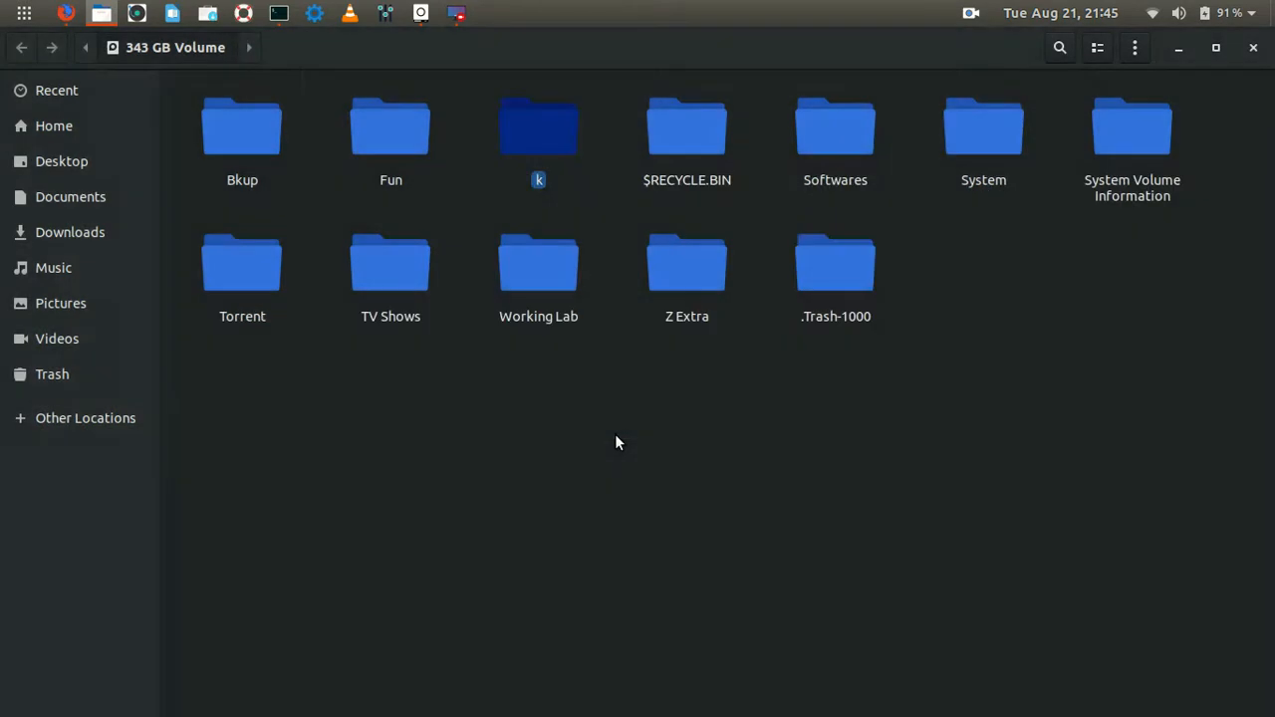
pyautogui.click(537, 128)
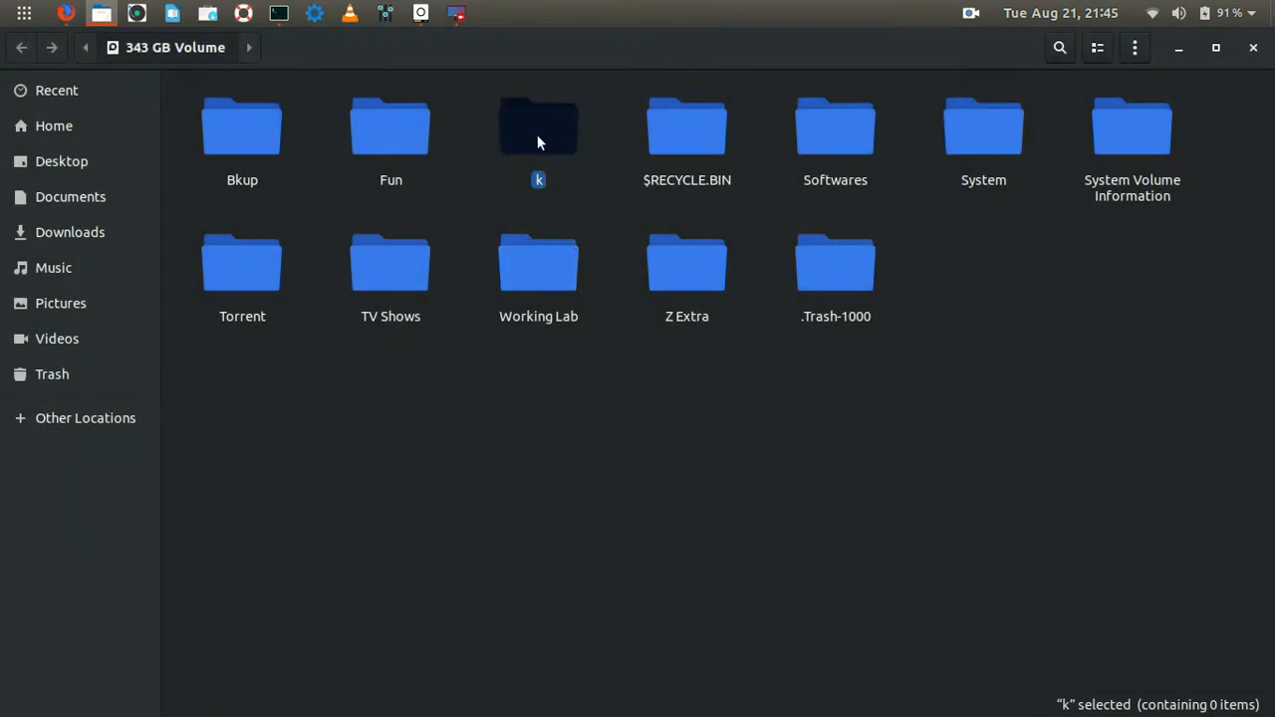
pyautogui.press('Delete')
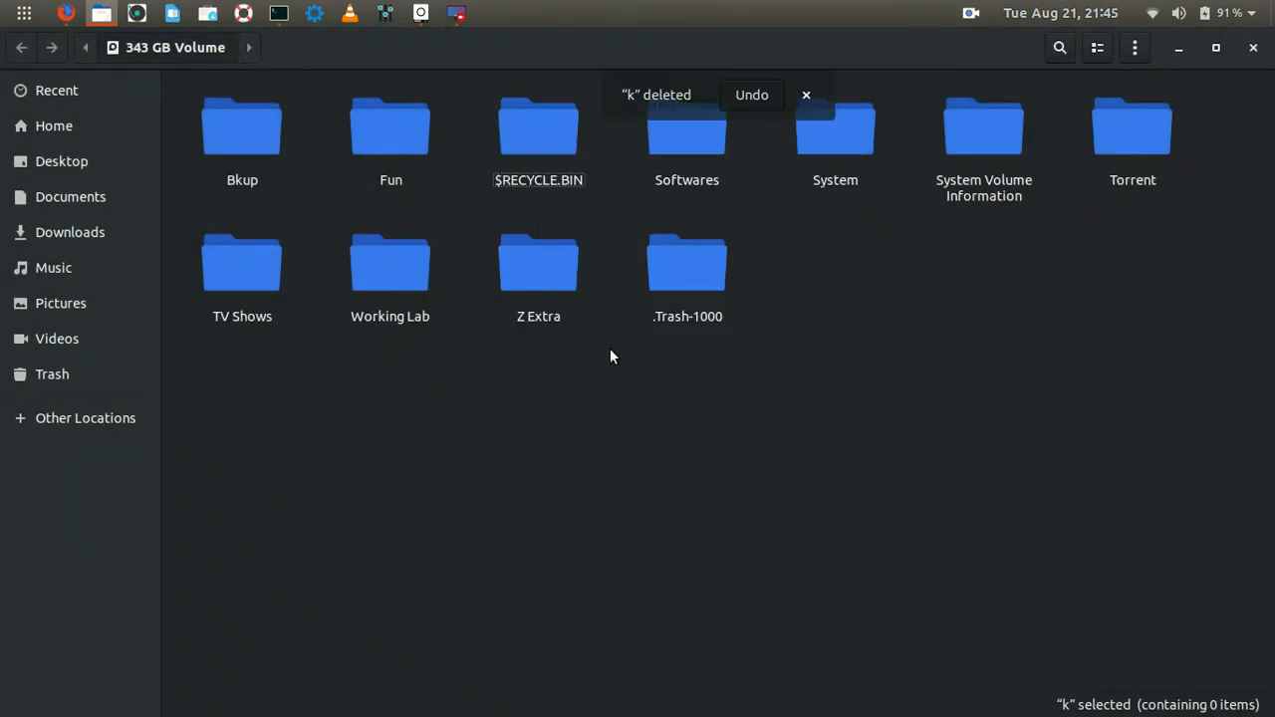